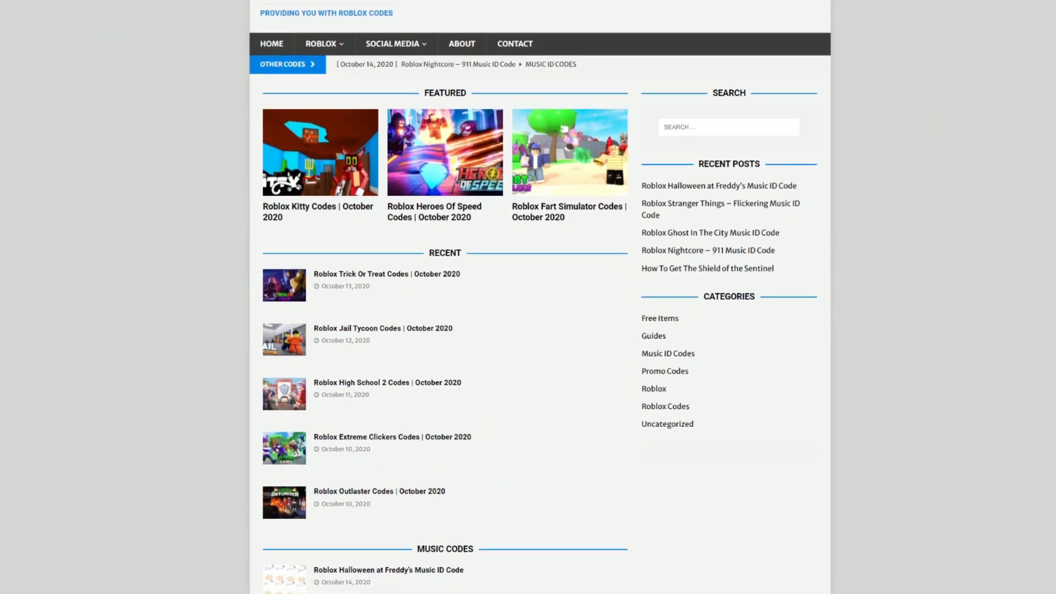
- Scroll down through the A–Z list of Roblox game codes in Chrome
scroll("down", 3)
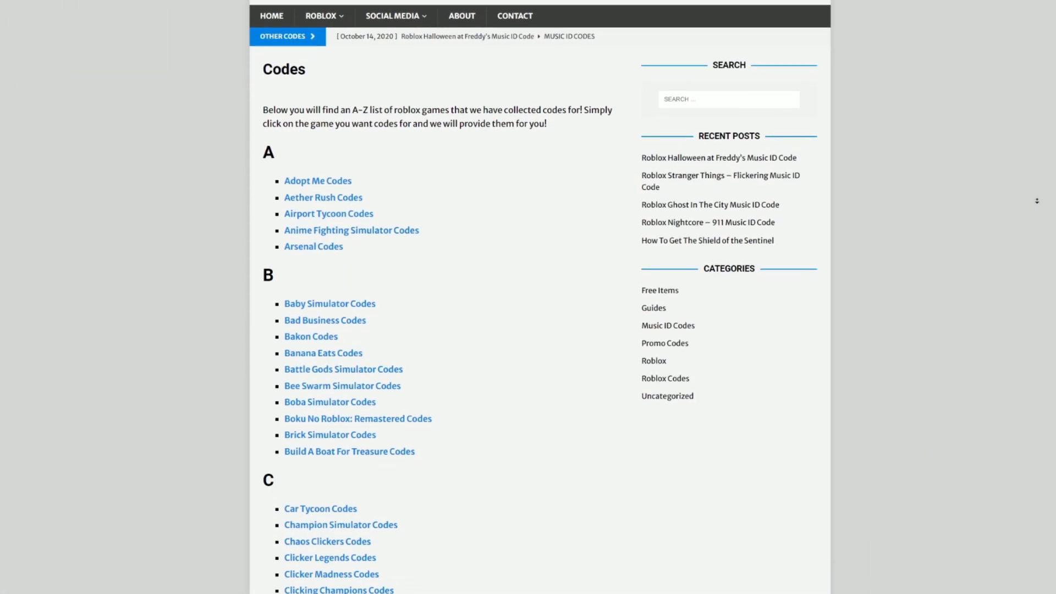
scroll("down", 3)
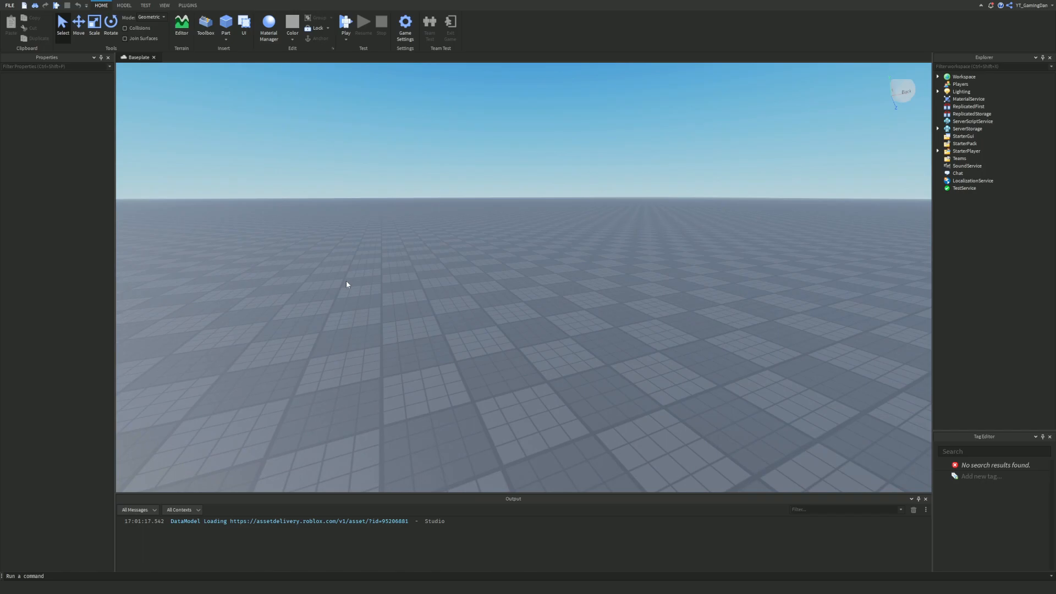
- Insert a new Script under ServerScriptService from its + menu
left_click(973, 121)
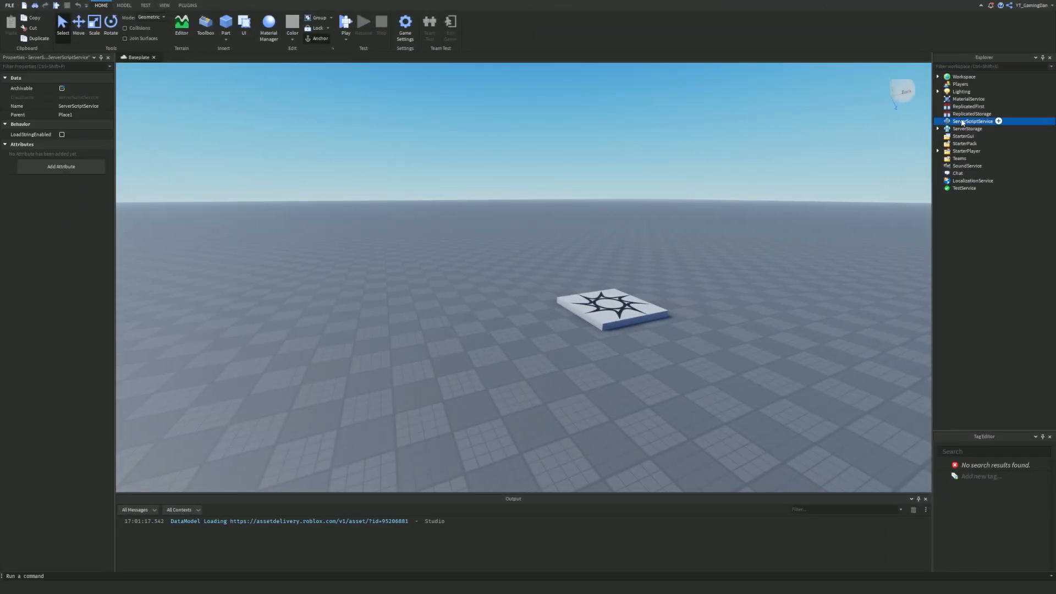
left_click(968, 129)
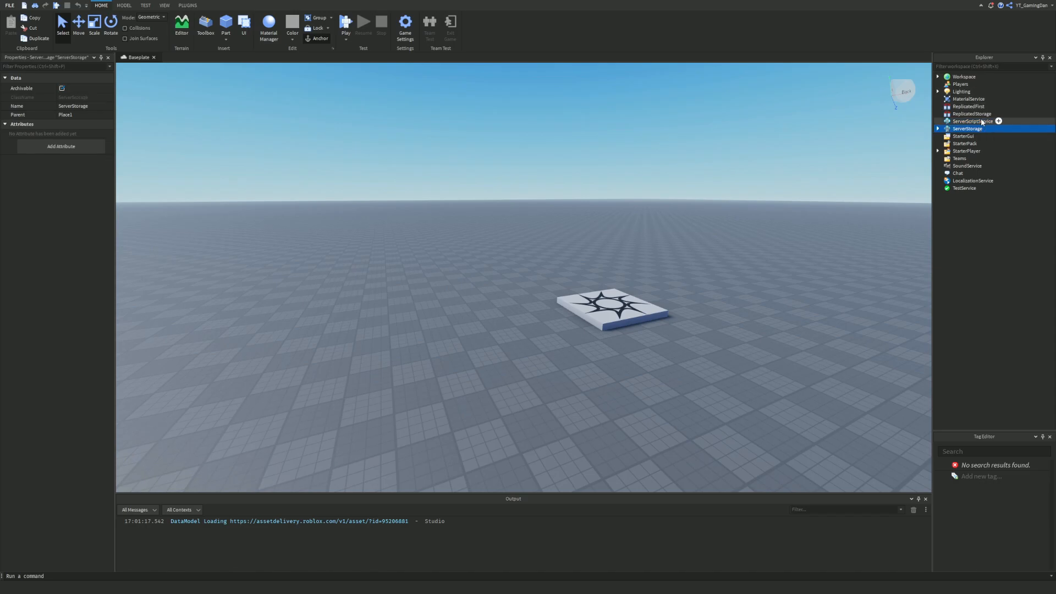
left_click(999, 121)
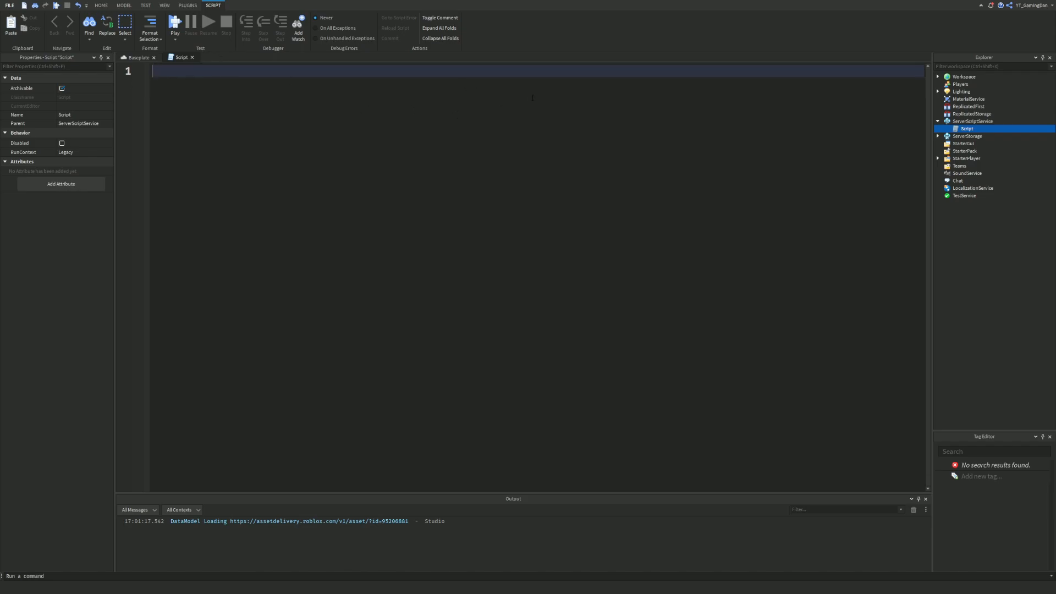
type("while")
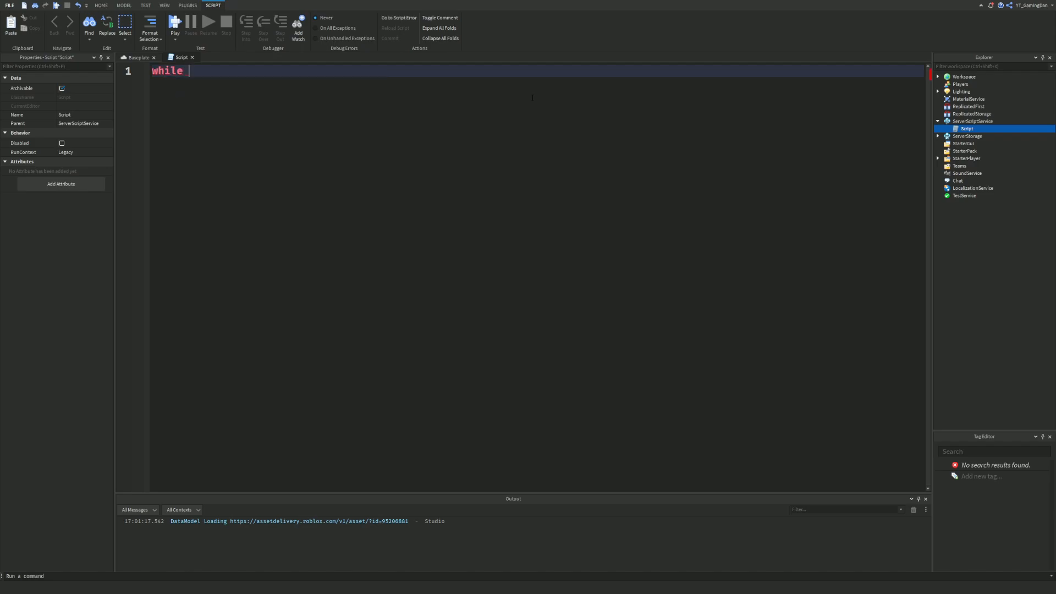
type("do")
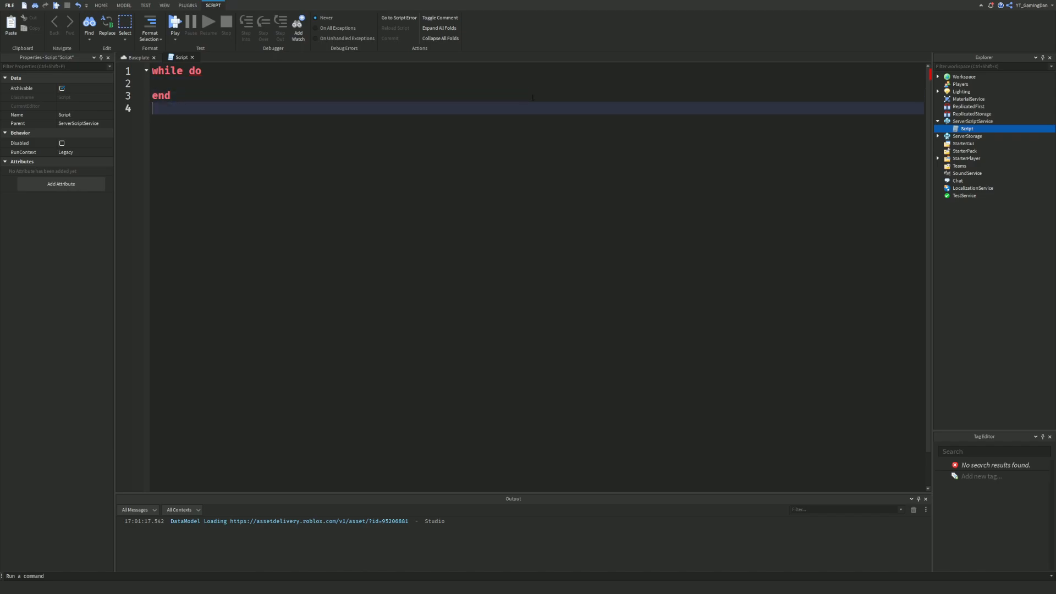
key("enter")
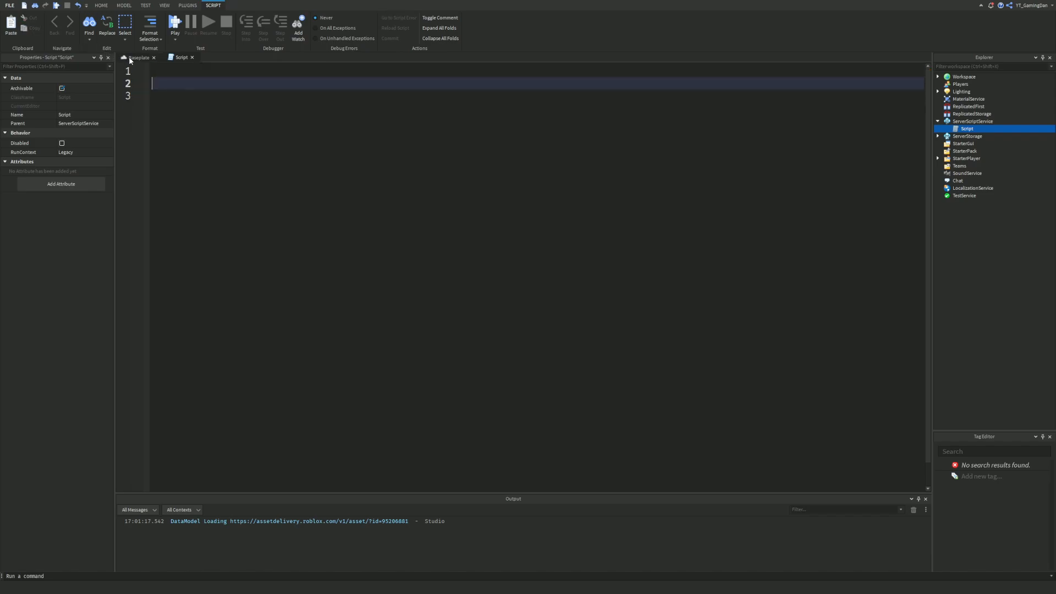
- Write local number = 1 and a while number == 1 do loop that prints "hi"
type("wh")
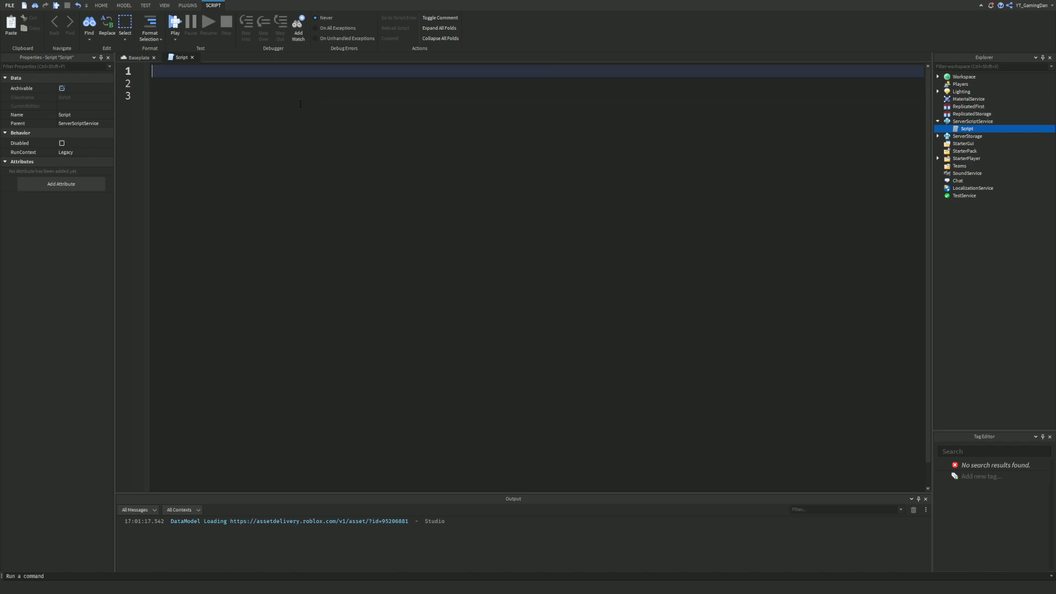
type("local number = 1")
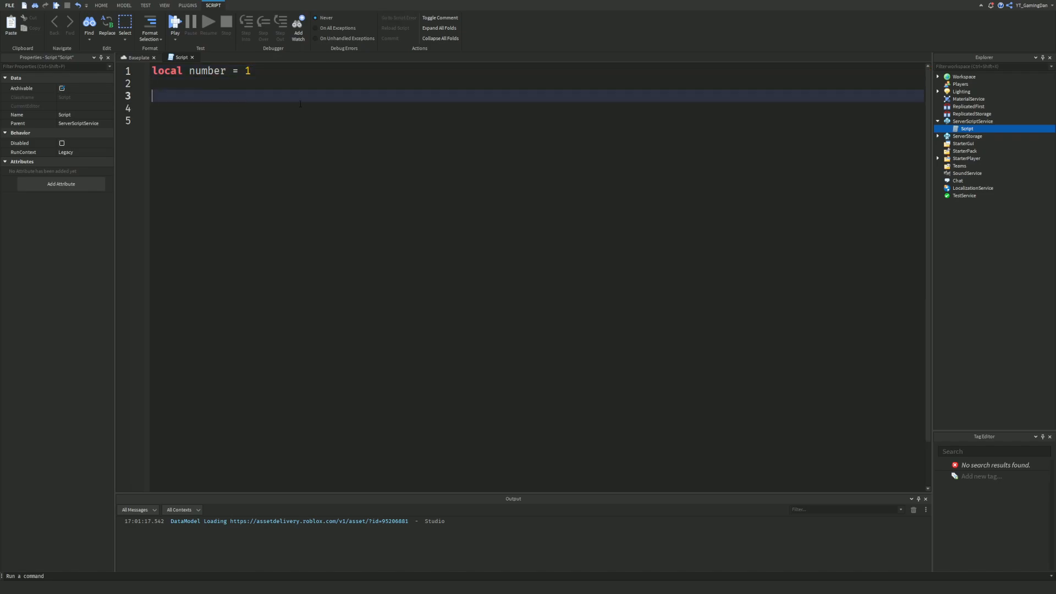
type("while nukmb")
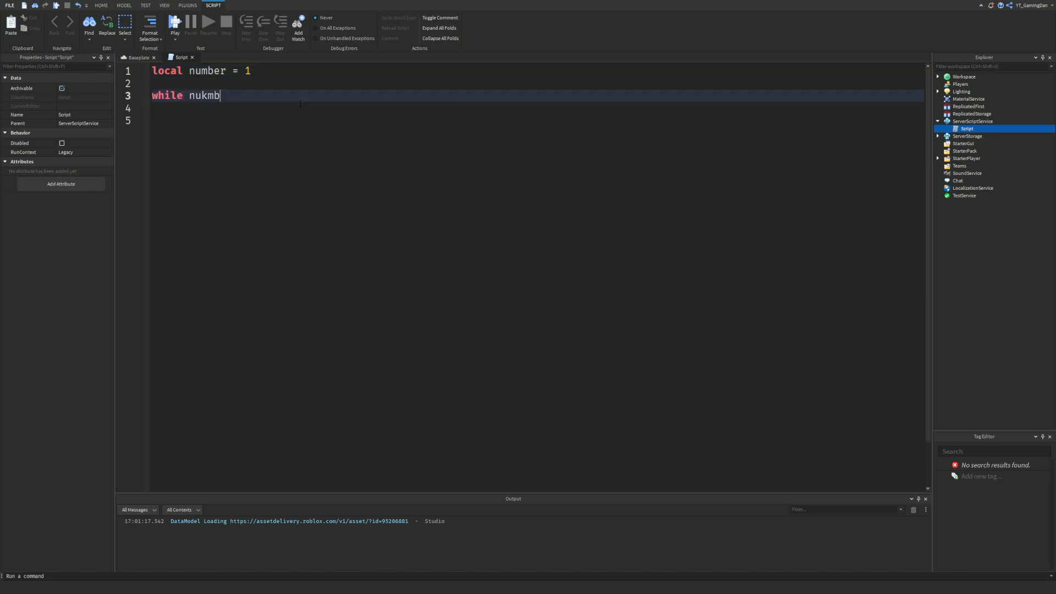
type("number ==")
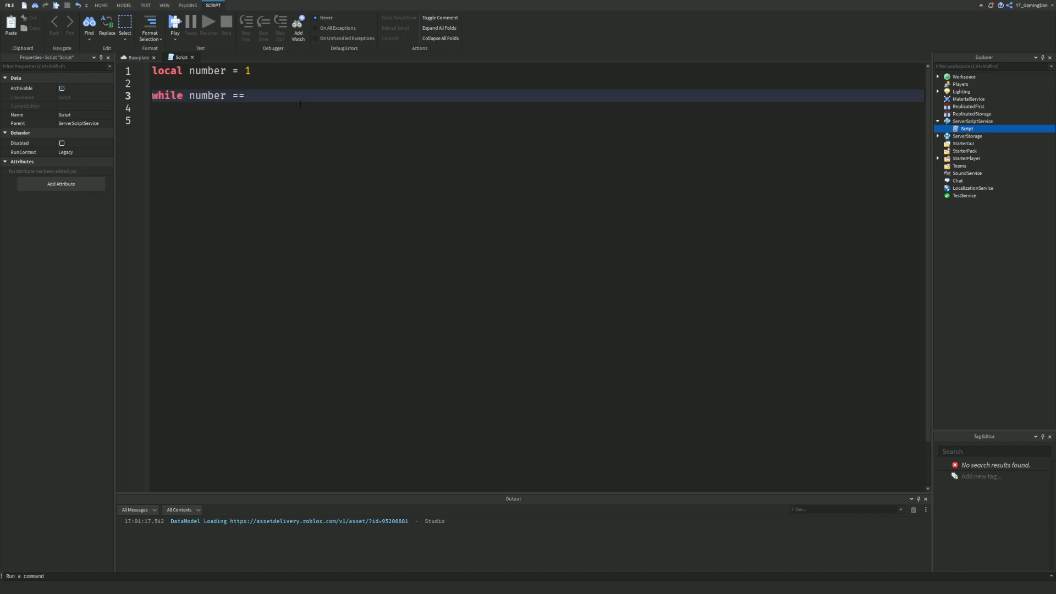
type("1 do")
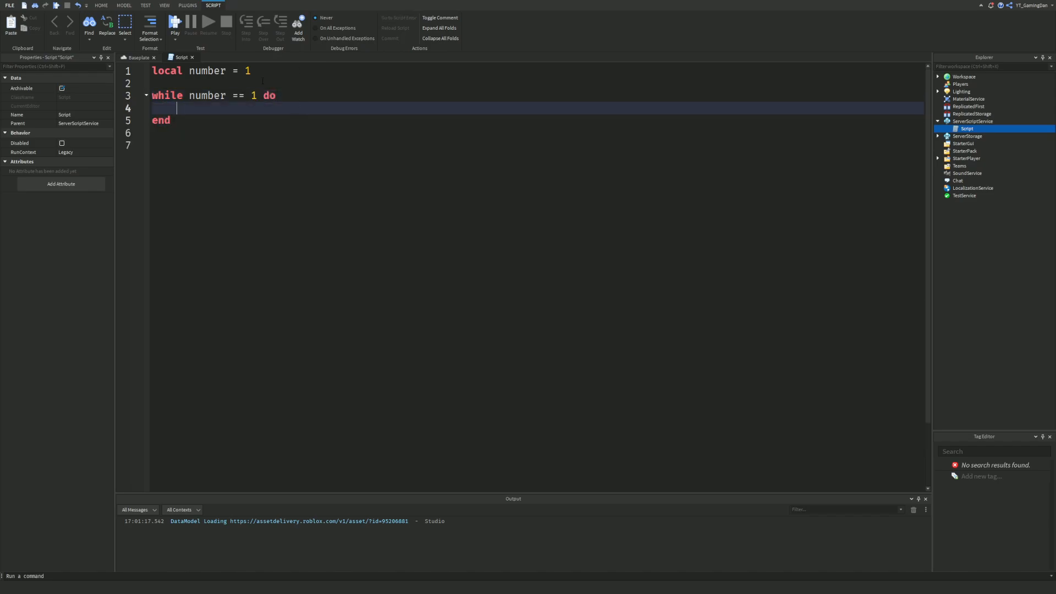
type("print(\"i\")")
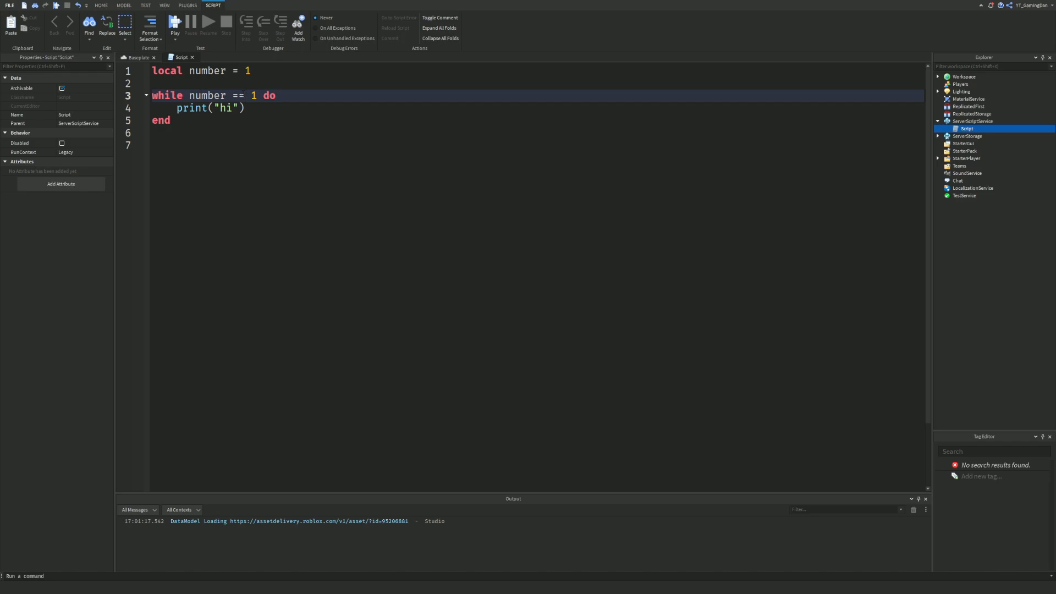
- Change the loop condition to number < 5 and playtest so "hi" repeats in Output
double_click(237, 95)
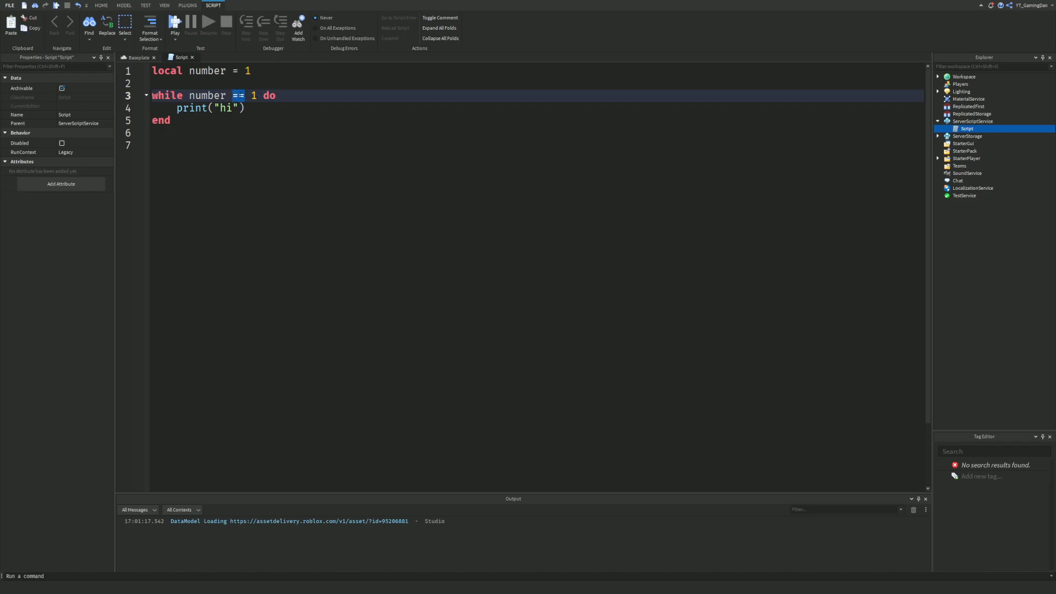
type("<")
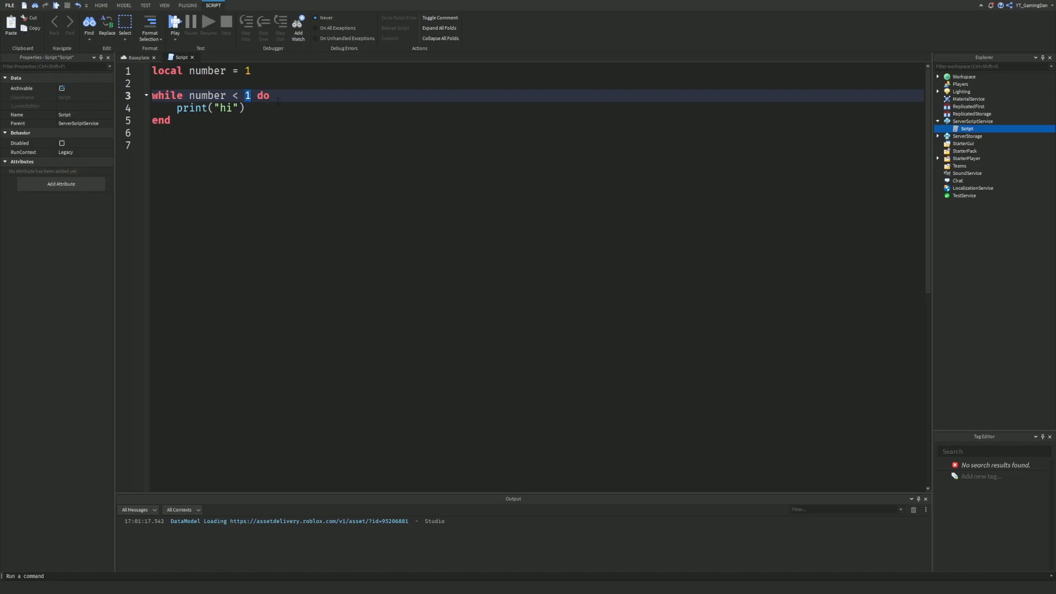
type("5")
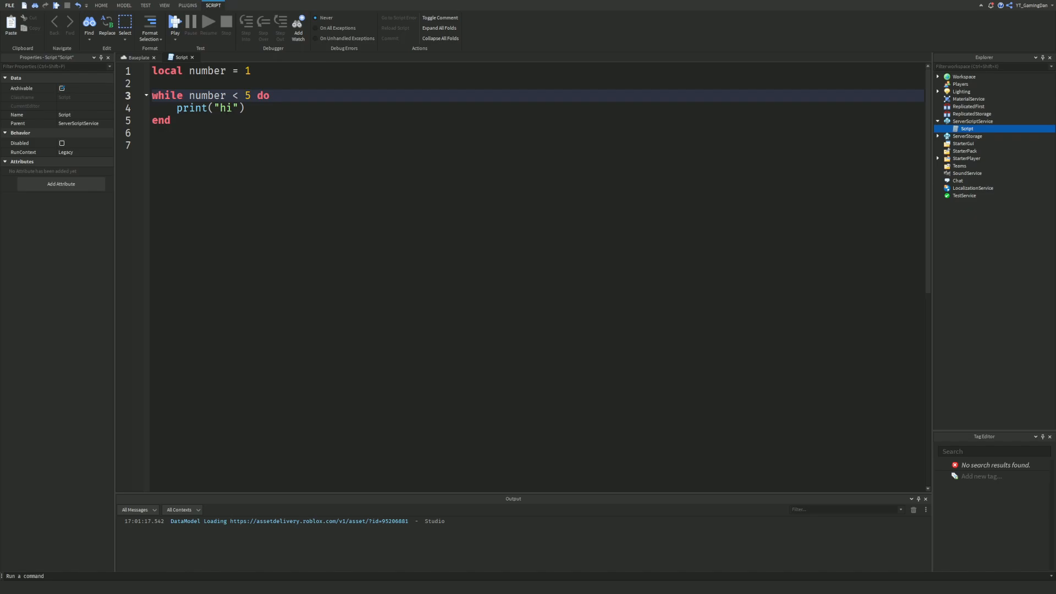
left_click(209, 107)
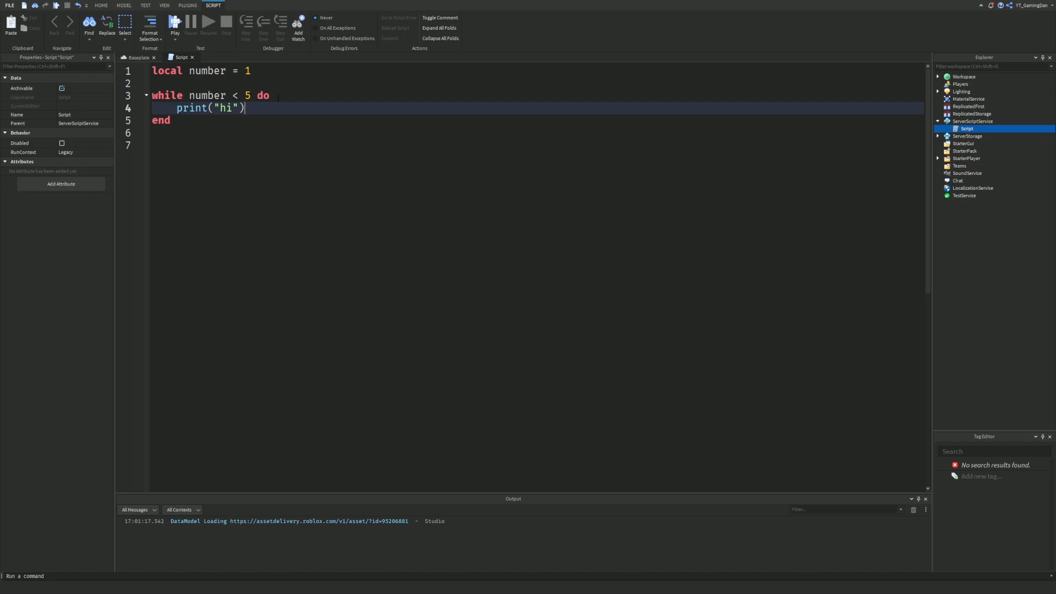
type("nu")
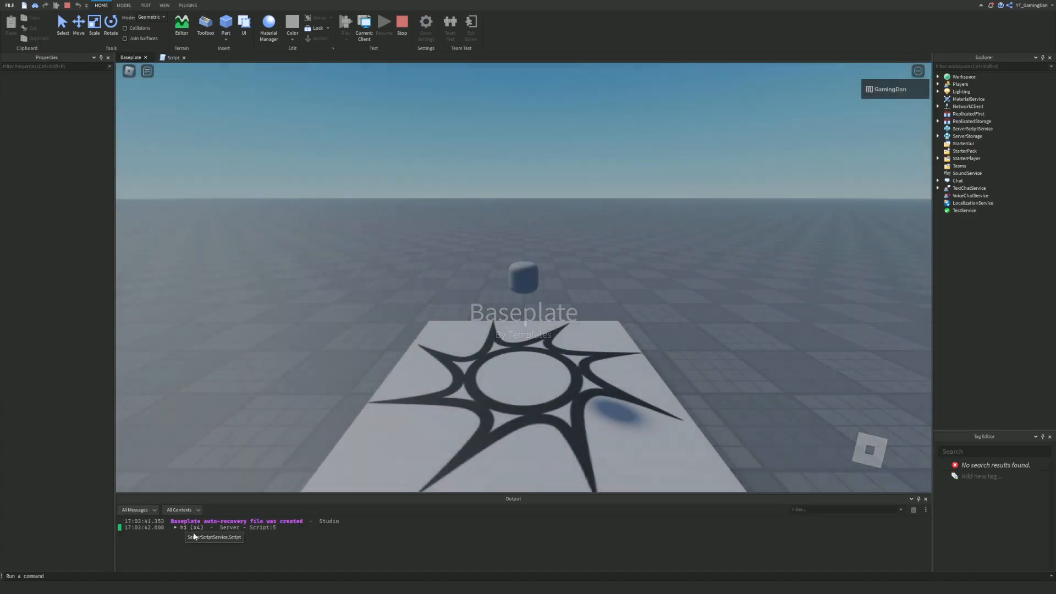
- Switch between the Script and running Baseplate views, then stop the playtest
left_click(173, 57)
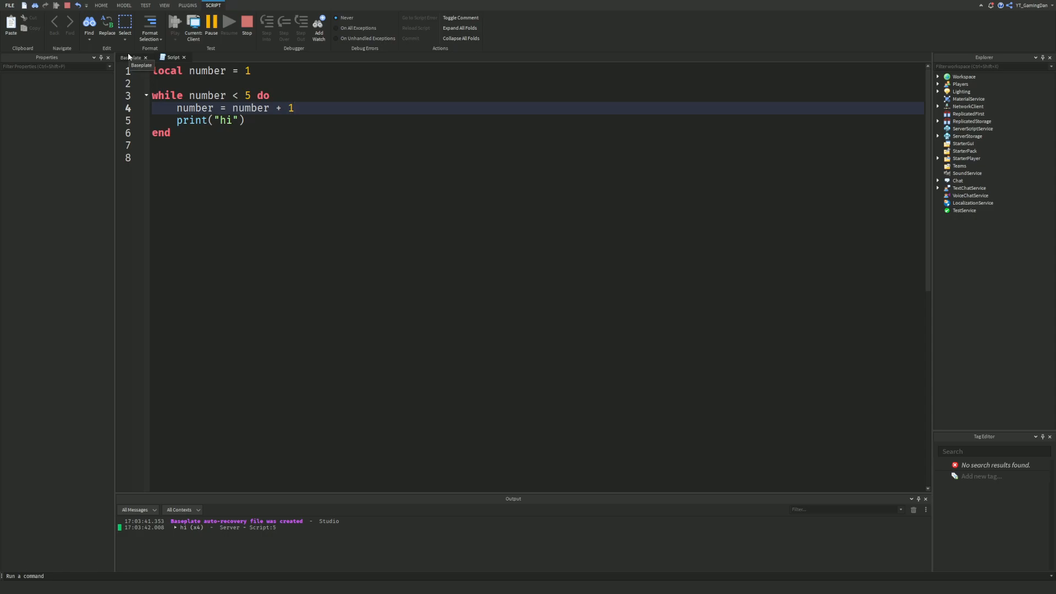
left_click(131, 58)
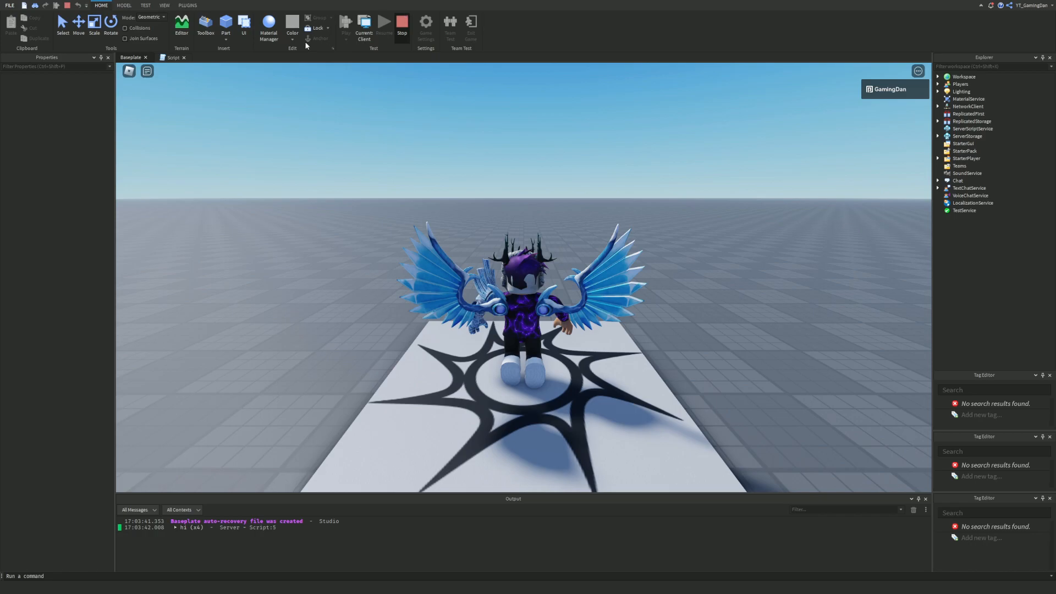
left_click(401, 22)
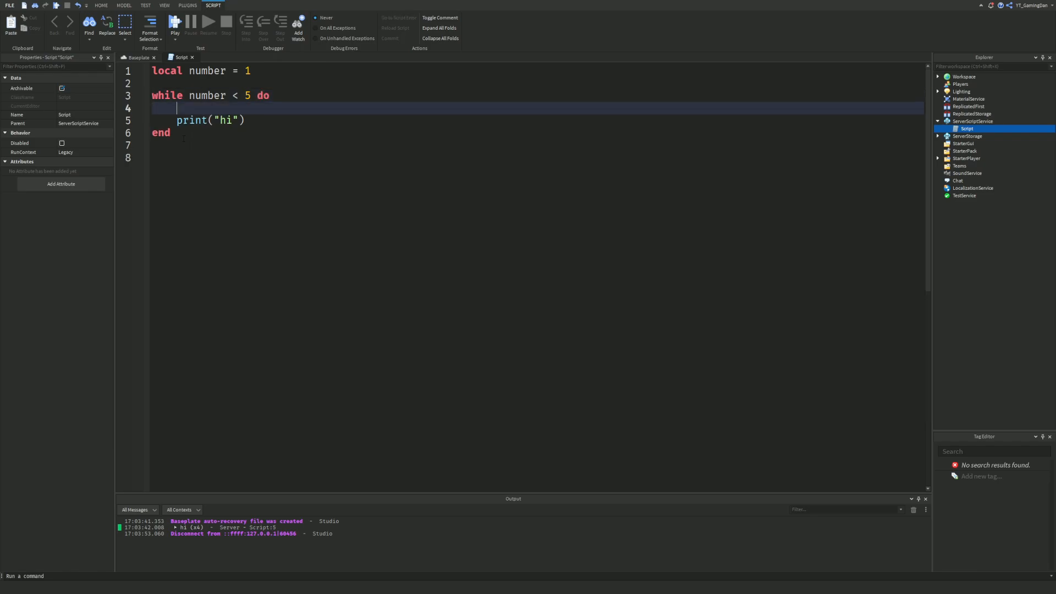
- Add wait() above print("hi") inside the loop and highlight the number variable
type("wait()")
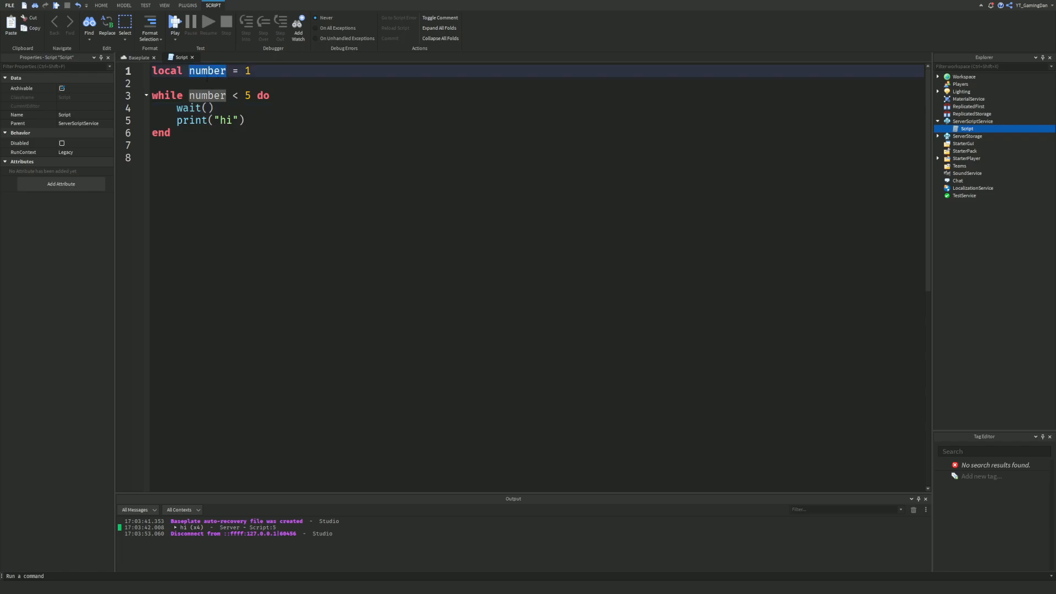
left_click(208, 108)
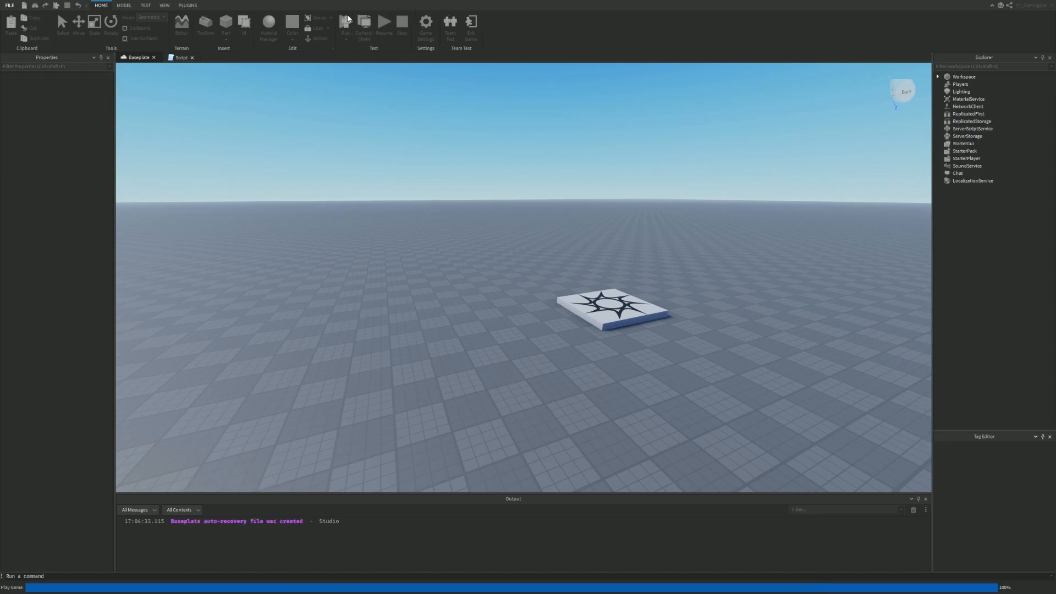
- Retype wait() in the loop and start a fresh test run of the place
left_click(345, 22)
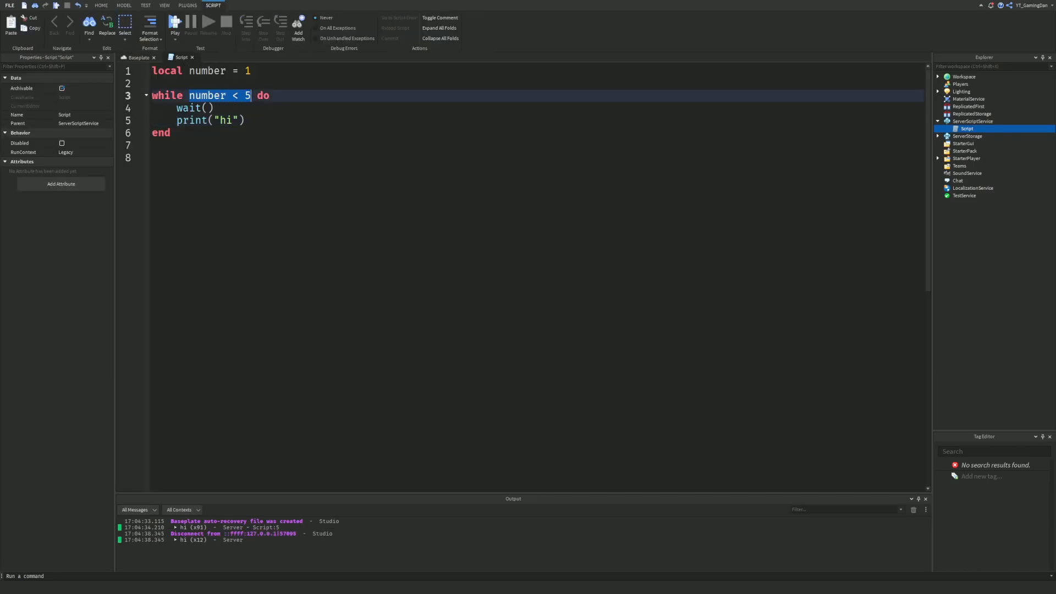
type("wait() do")
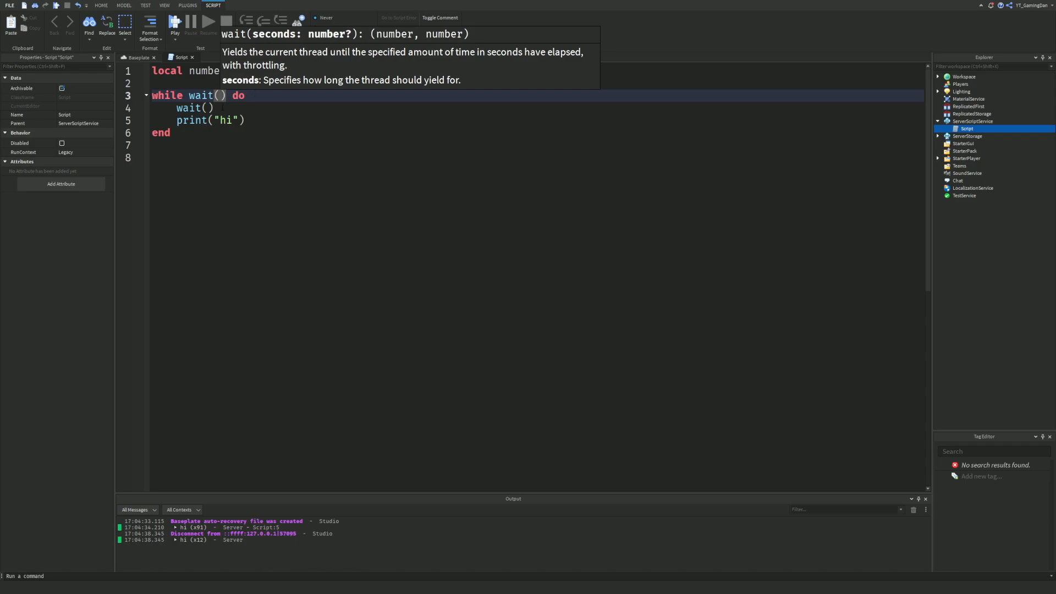
left_click(136, 57)
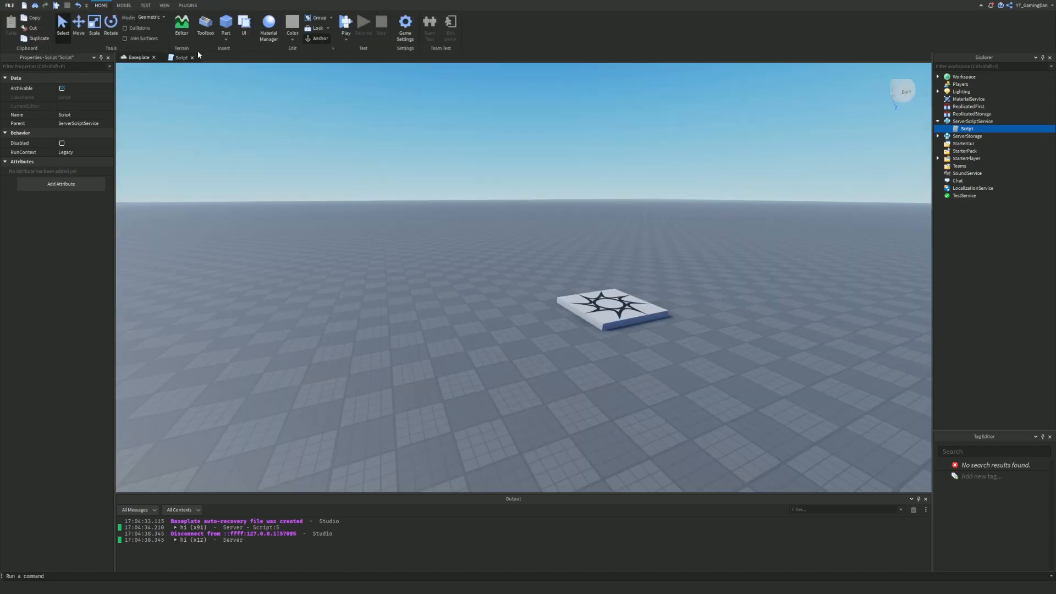
left_click(345, 25)
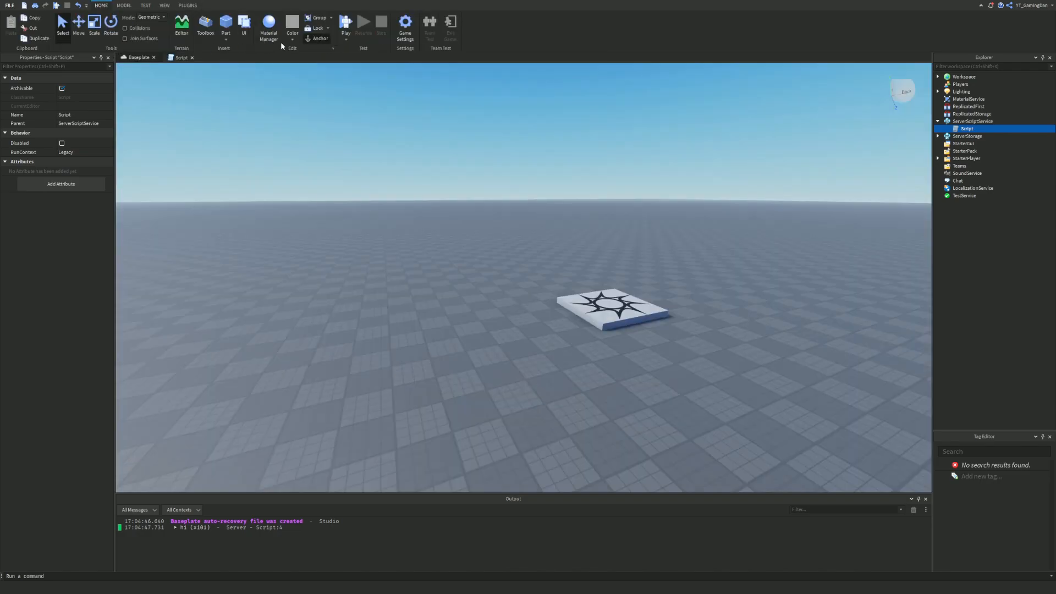
left_click(345, 26)
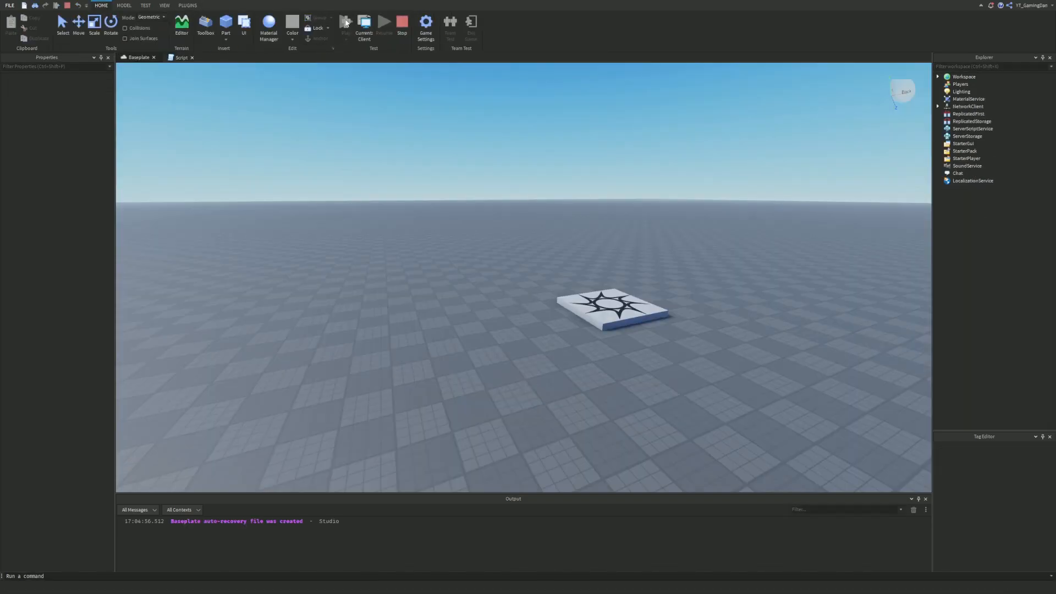
left_click(346, 22)
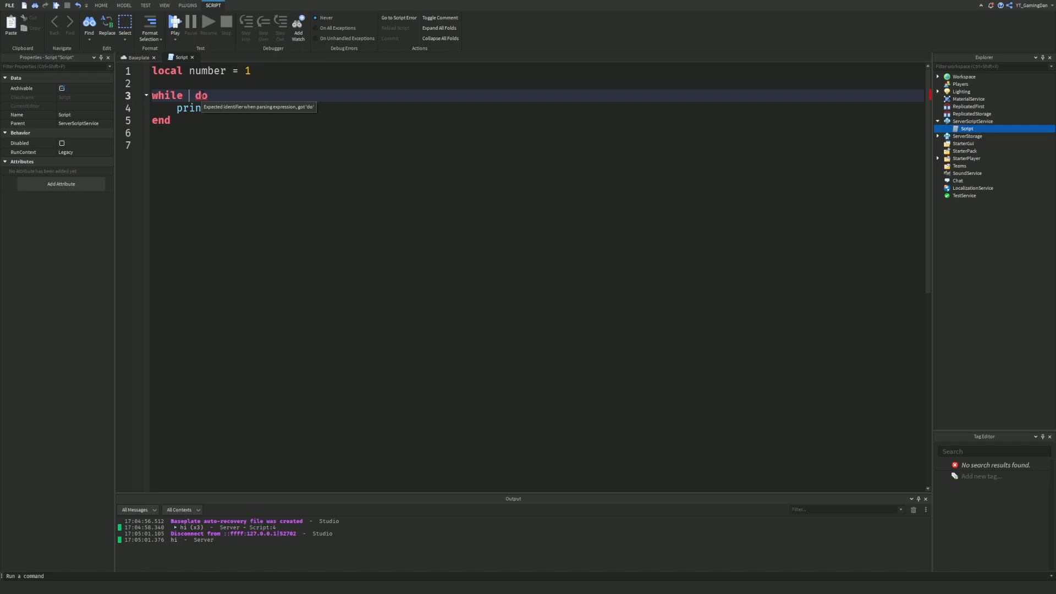
- Rewrite the condition as while loop <= 4 do and rename the variable to loop
type("loop")
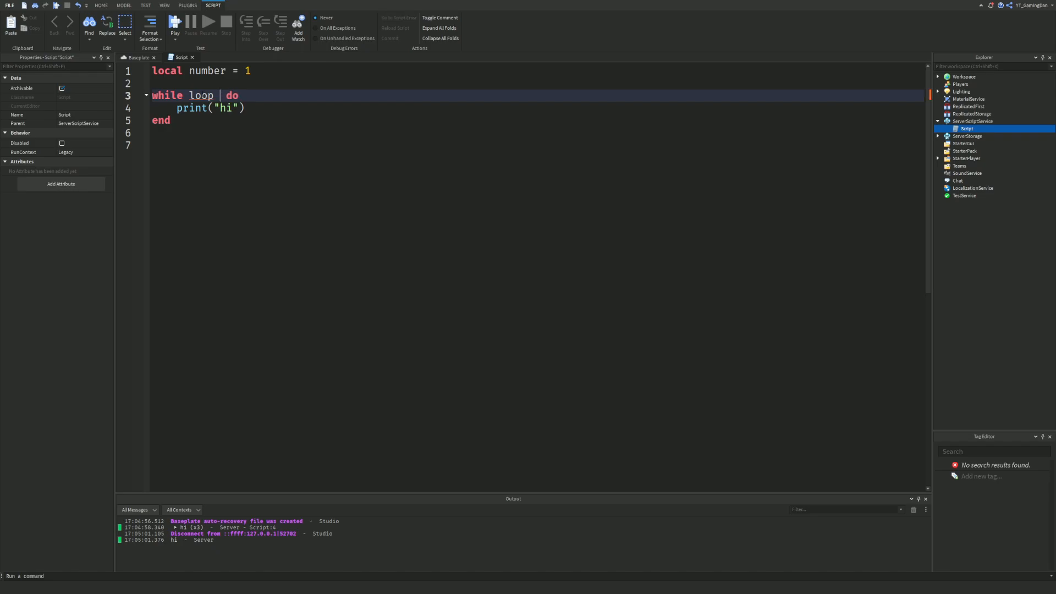
type("<")
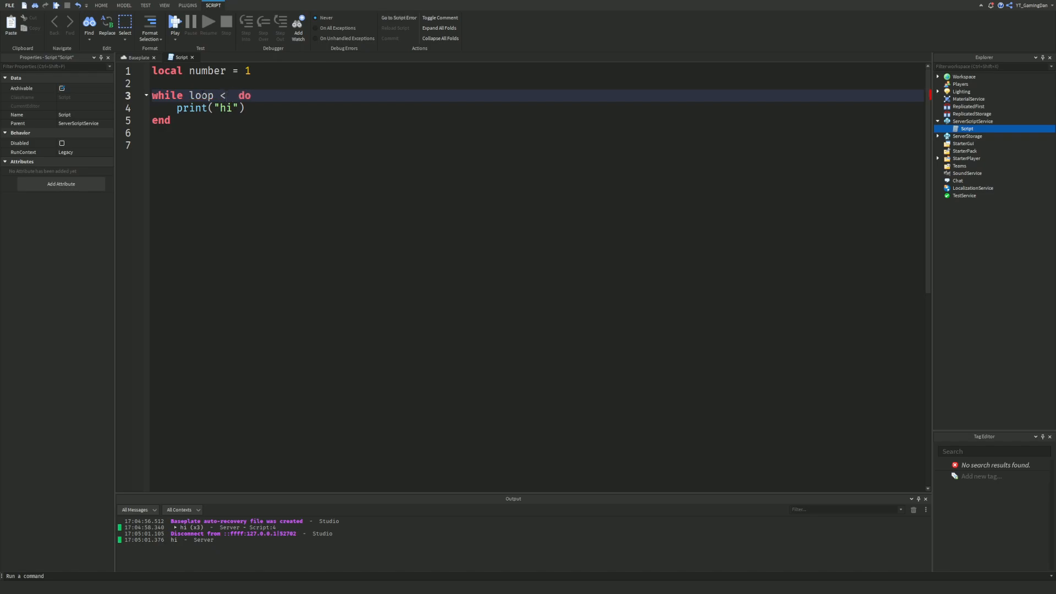
type("4")
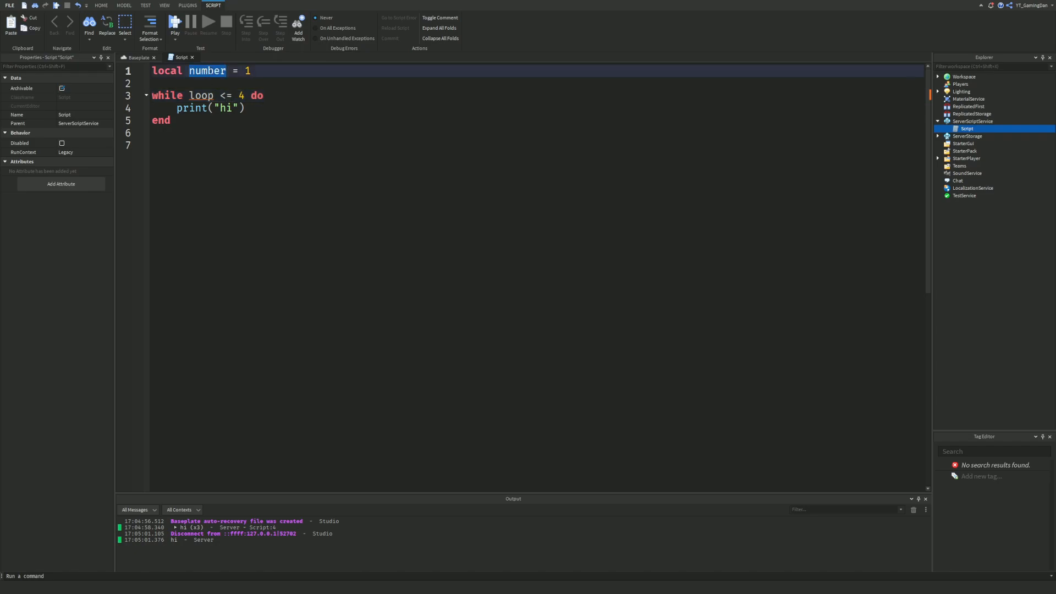
type("loop")
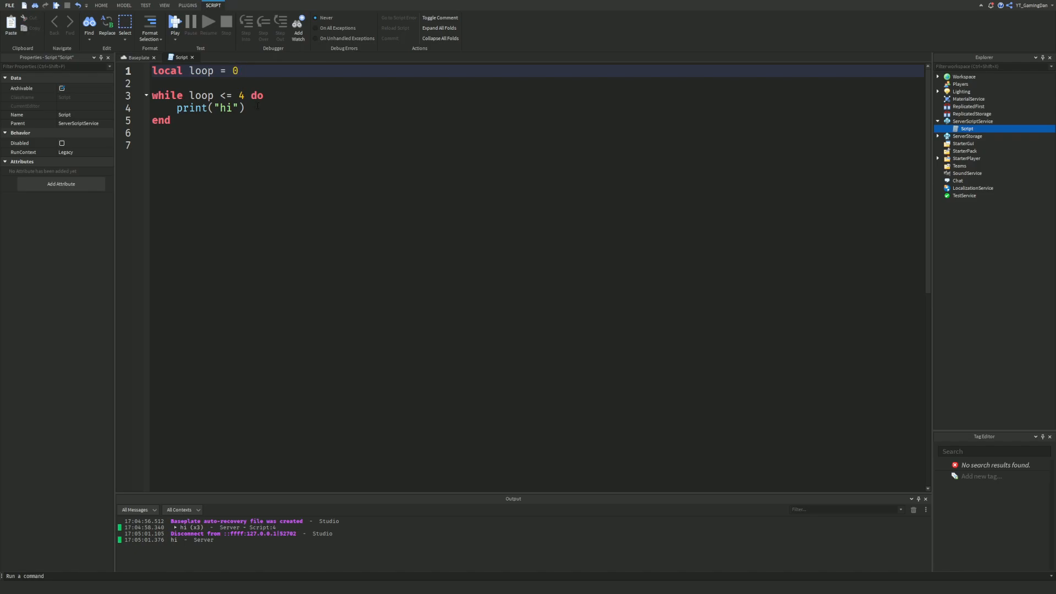
left_click(263, 94)
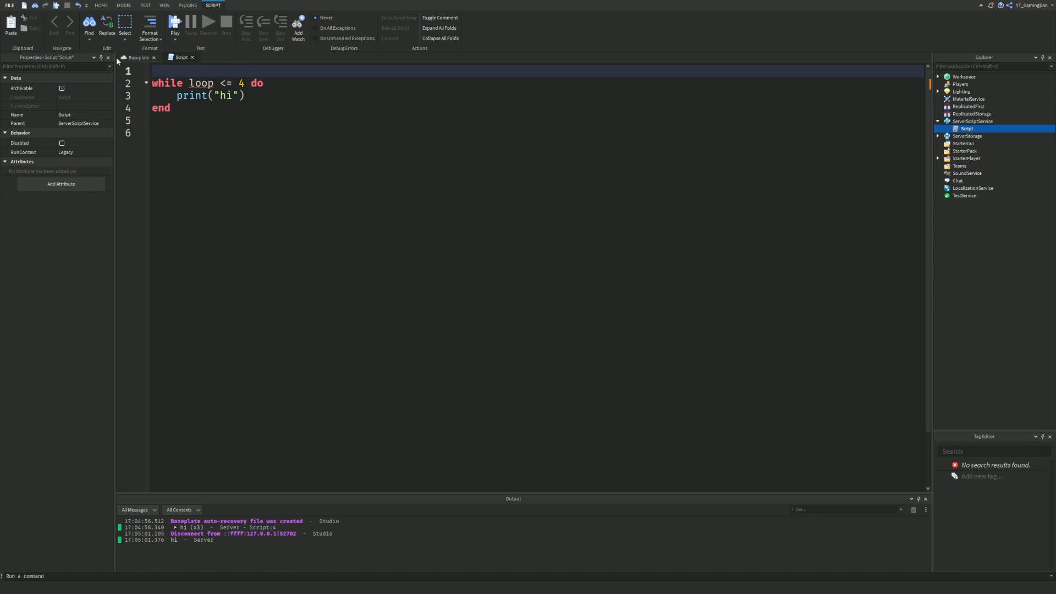
mouse_move(138, 57)
type("break")
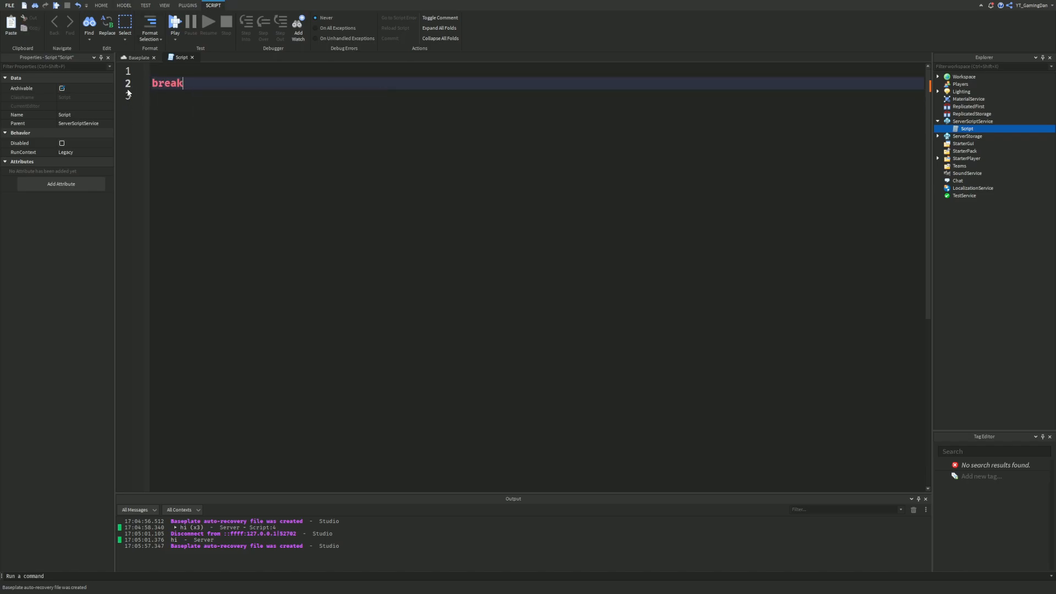
- Write a repeat block printing loop, with local loop = 0 declared above it
type("repeat")
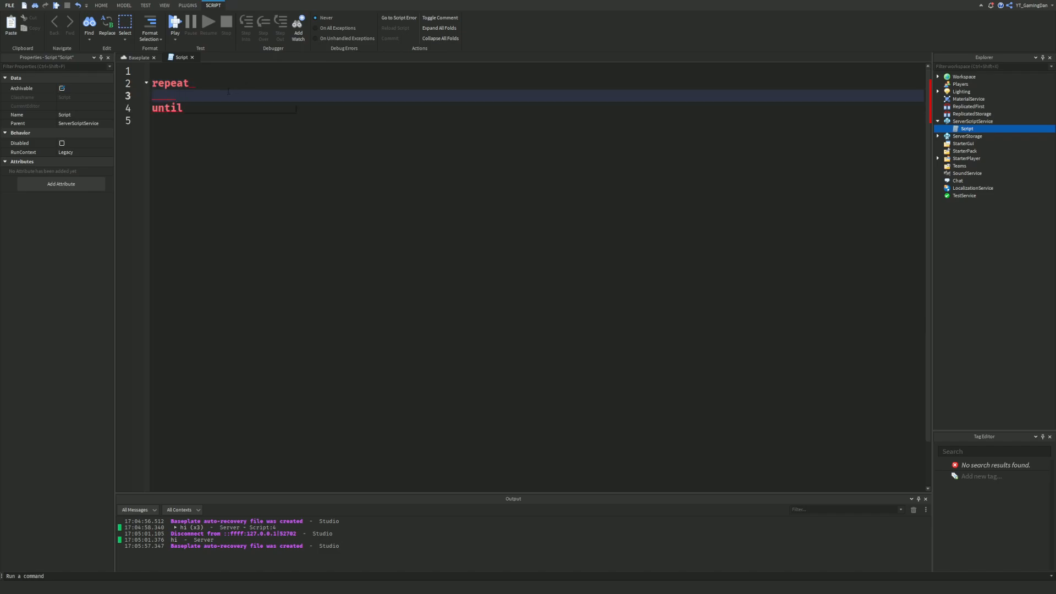
key("Enter")
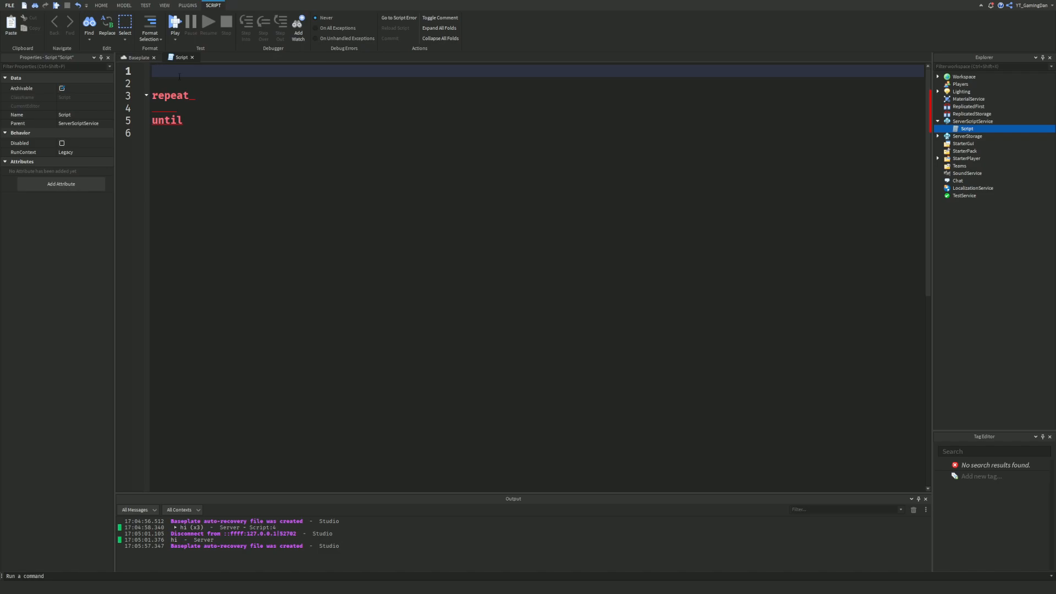
type("local loop = 0")
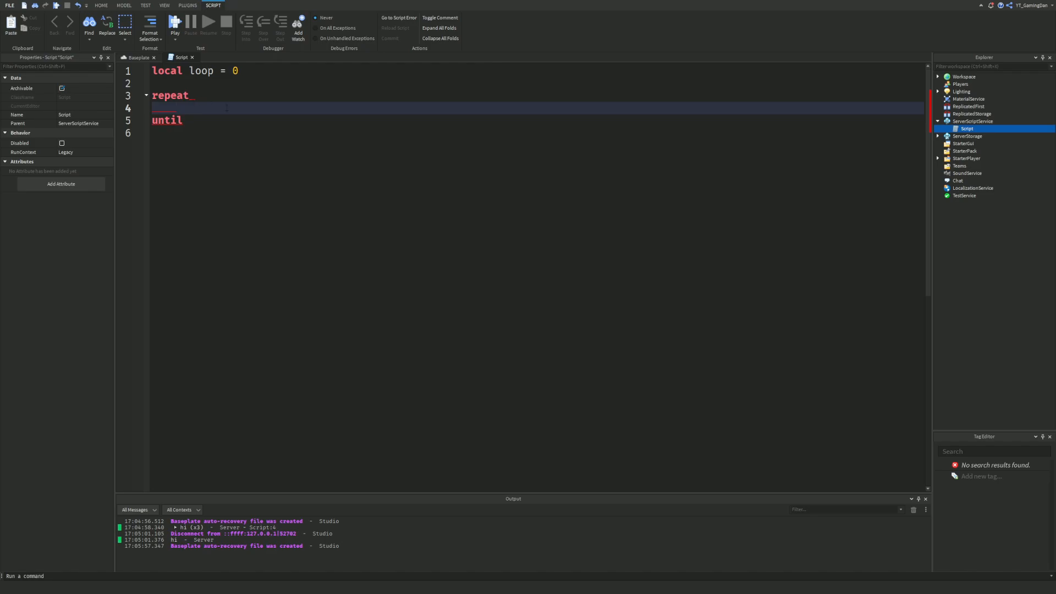
type("print(\"\")")
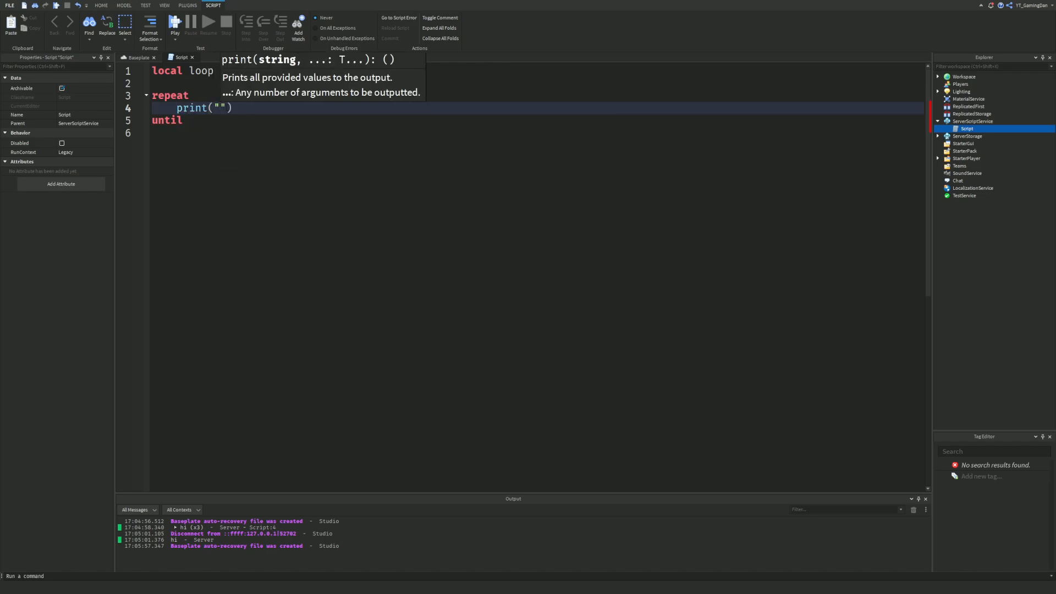
type("loop")
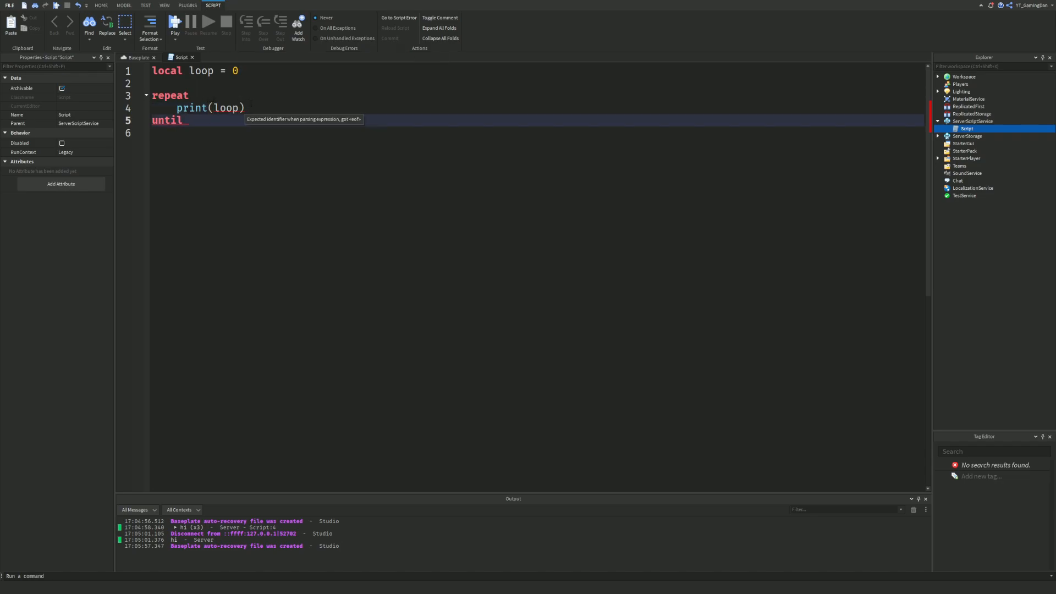
- Finish the loop as until loop == 5 with loop = loop + 1 inside
type("loop")
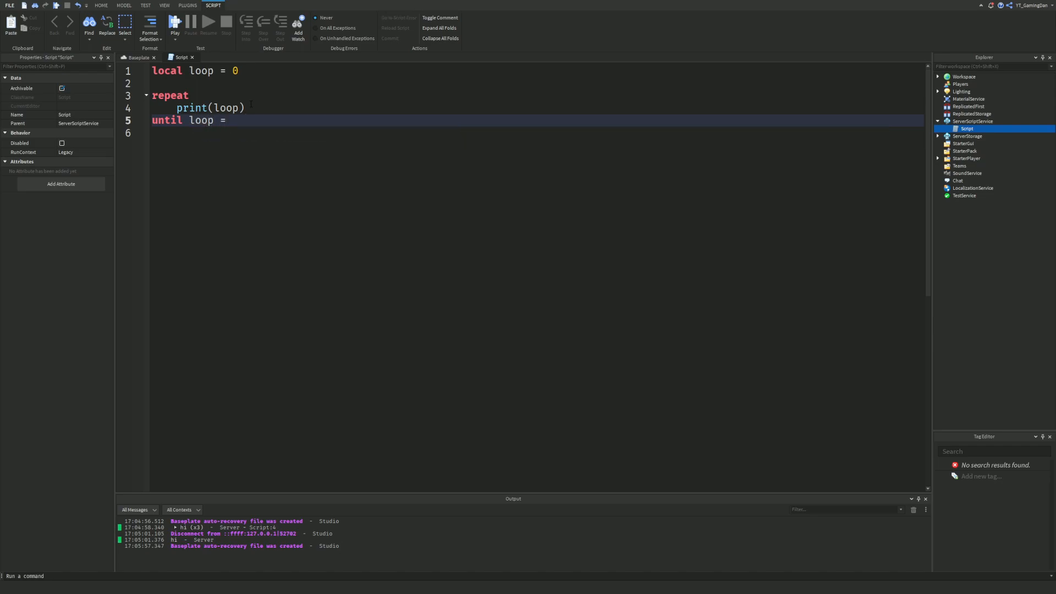
type("= 5")
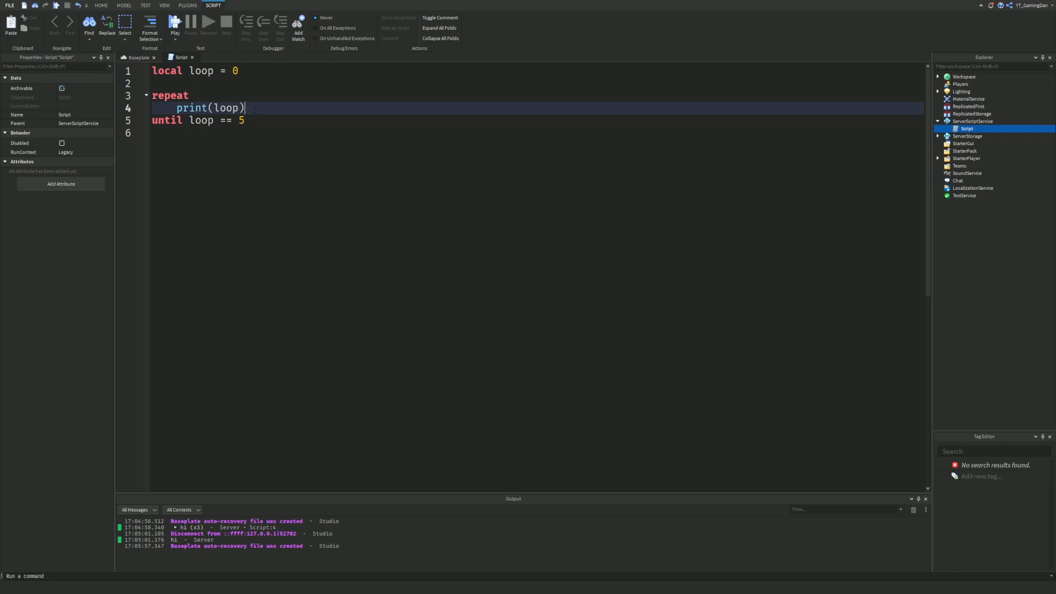
type("loop =")
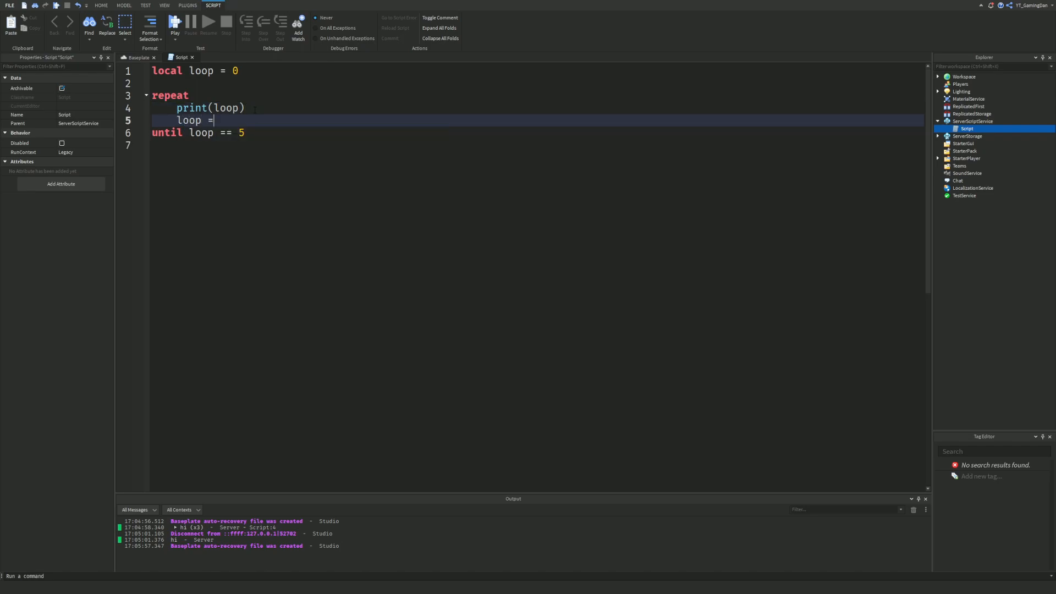
type("loop +")
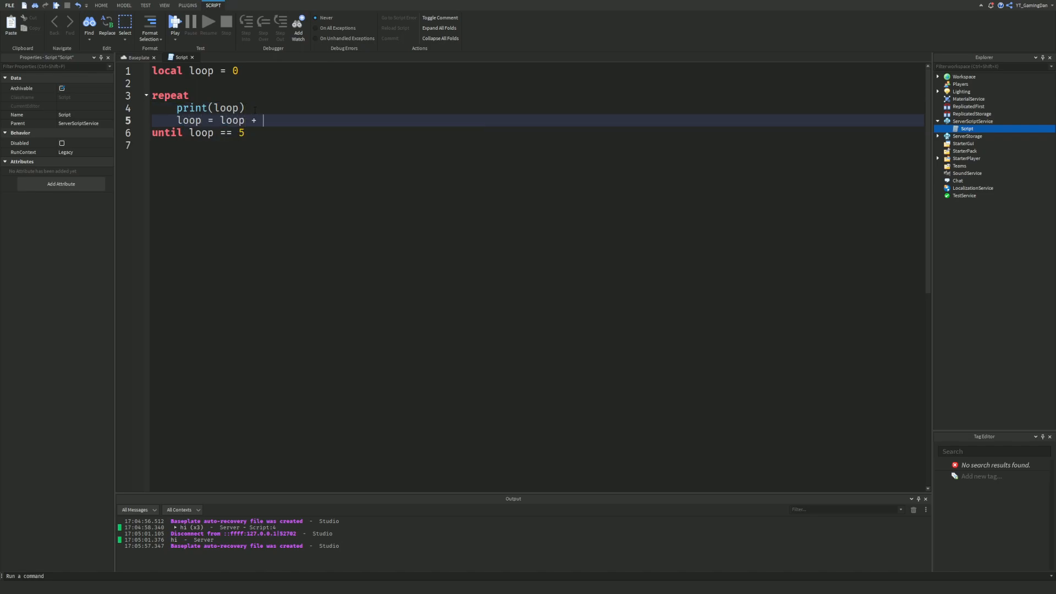
type("1")
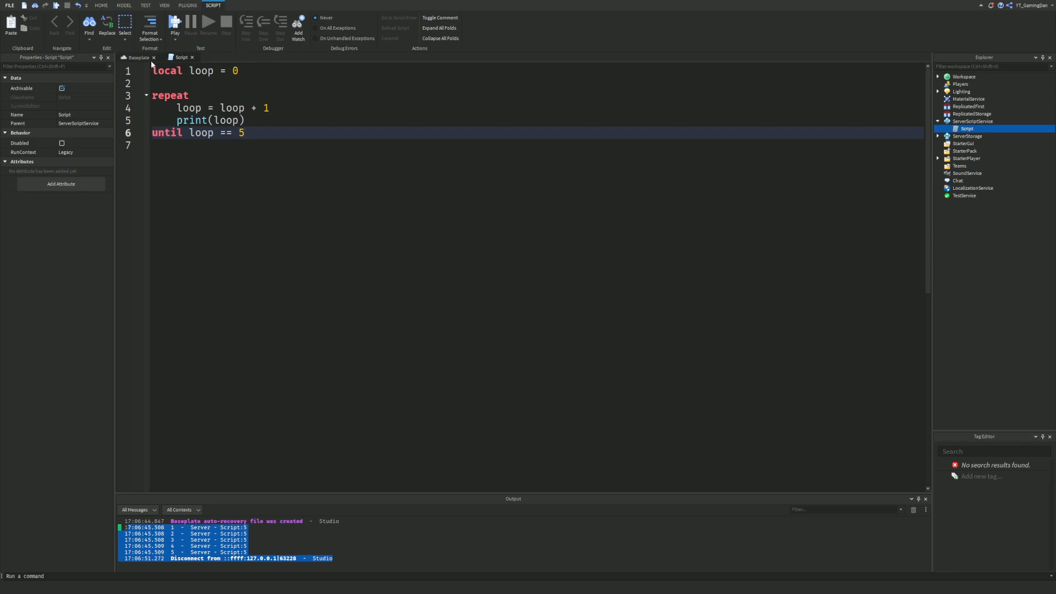
mouse_move(138, 57)
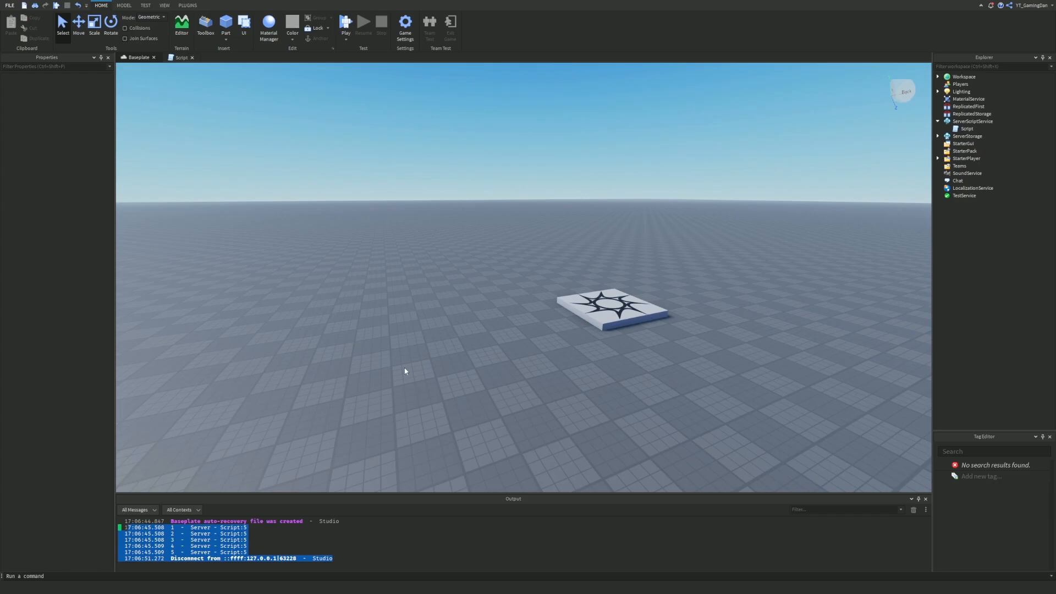
mouse_move(361, 337)
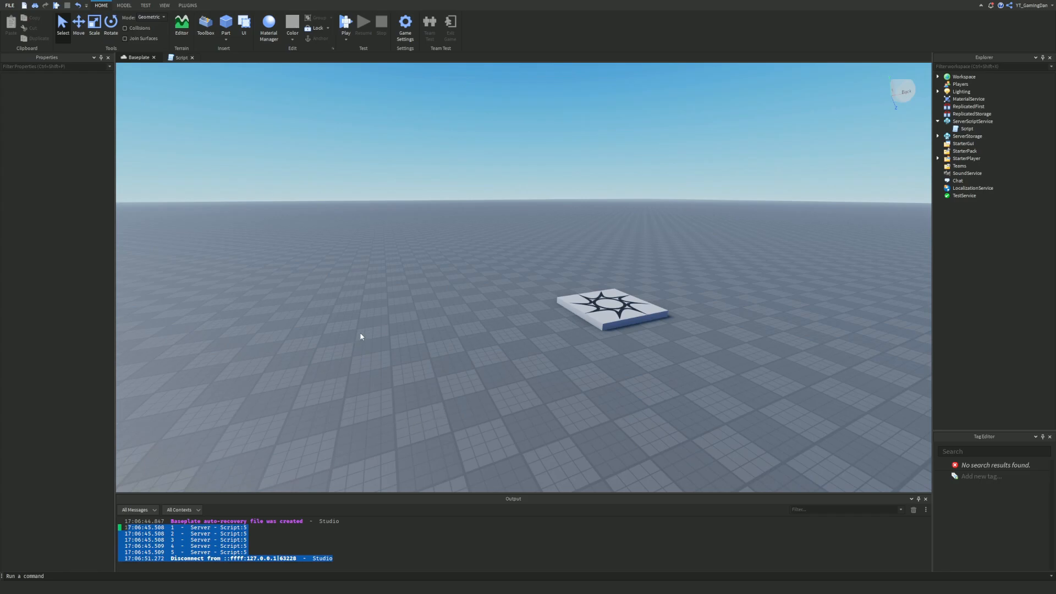
mouse_move(363, 334)
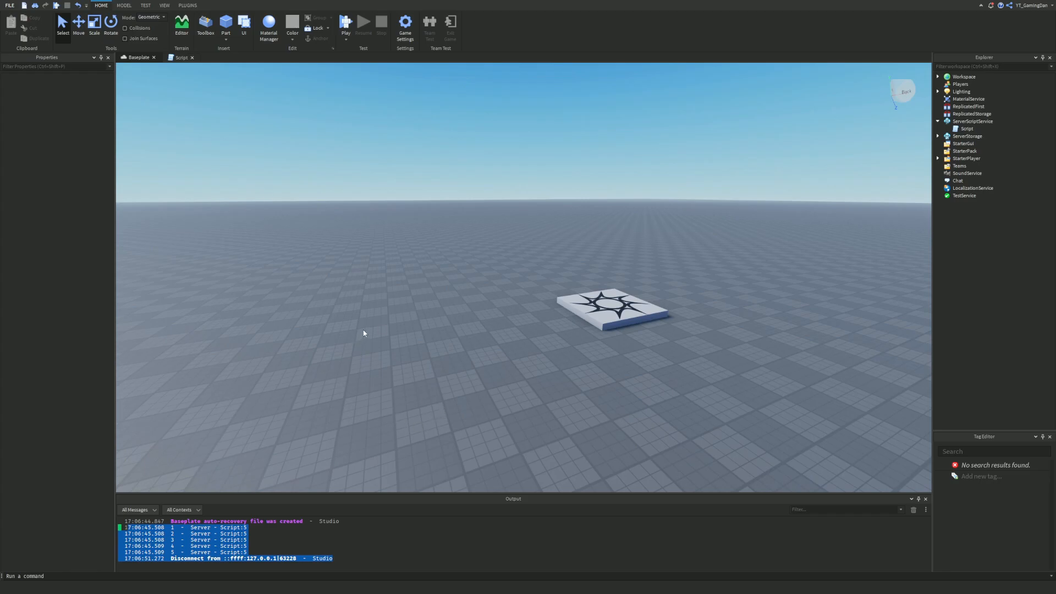
mouse_move(370, 326)
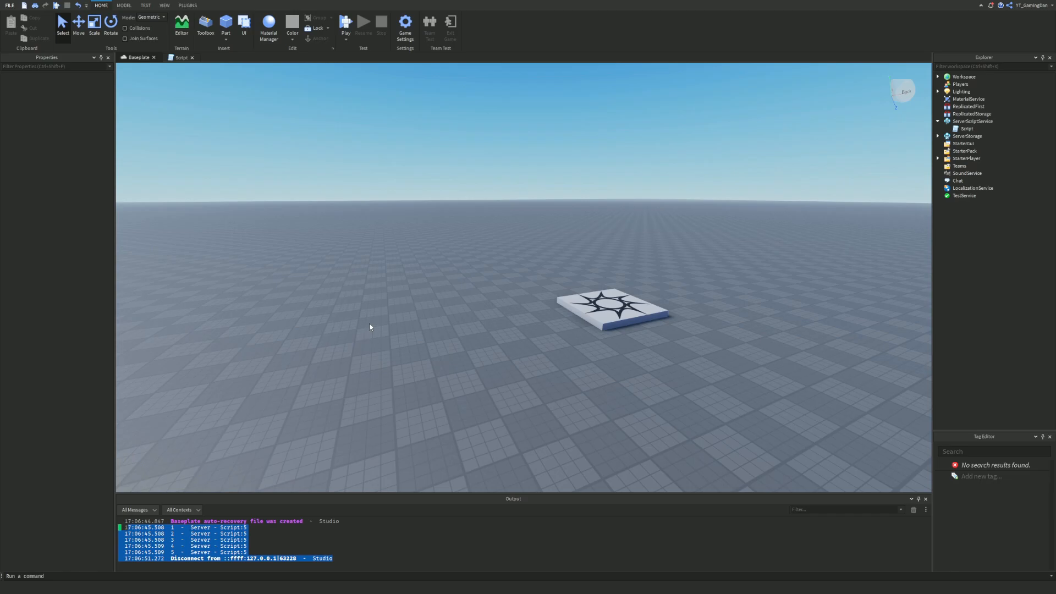
mouse_move(368, 317)
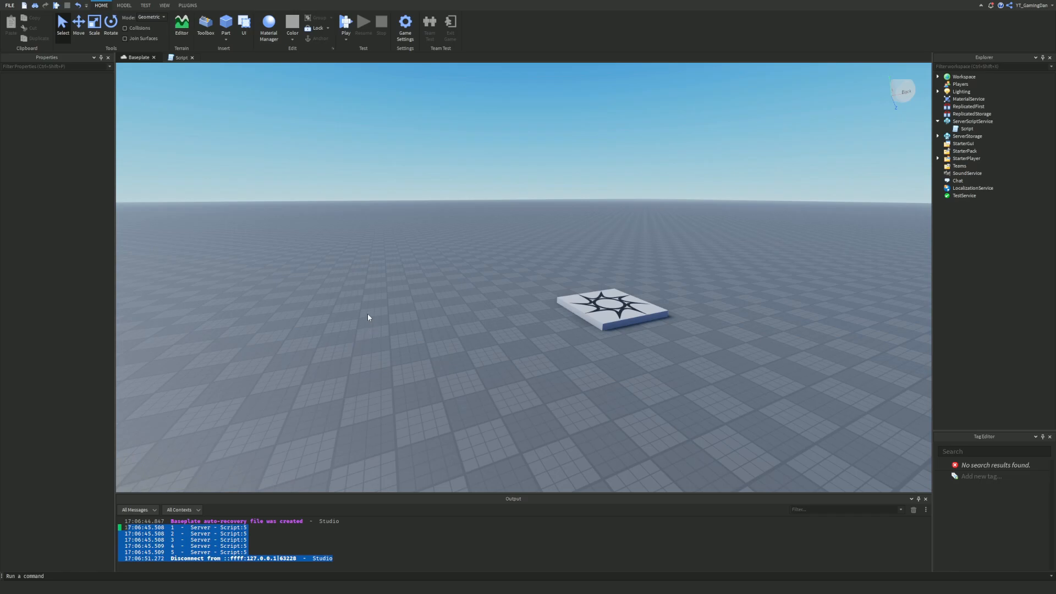
mouse_move(370, 314)
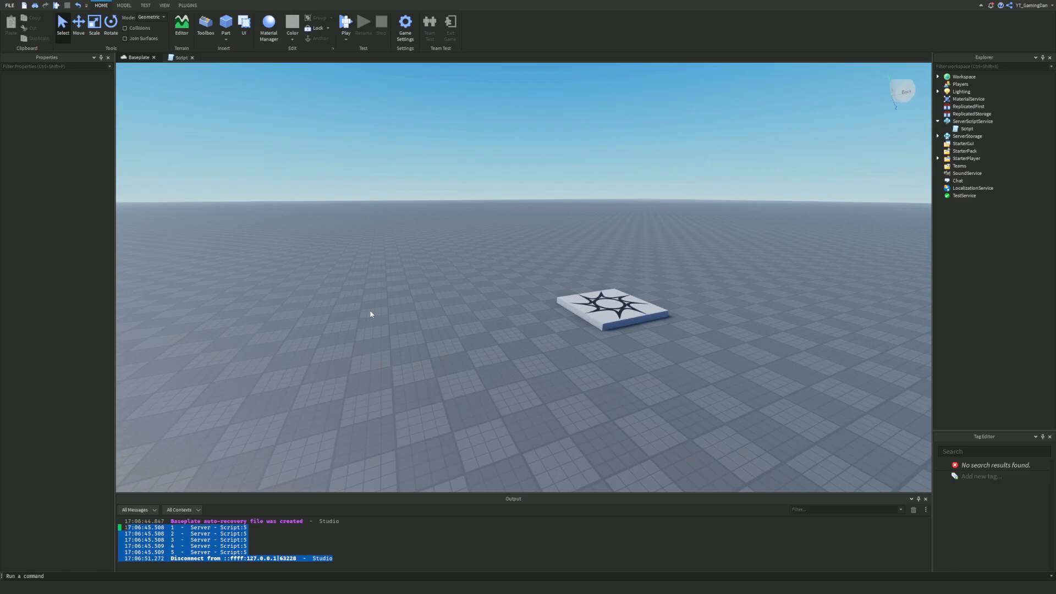